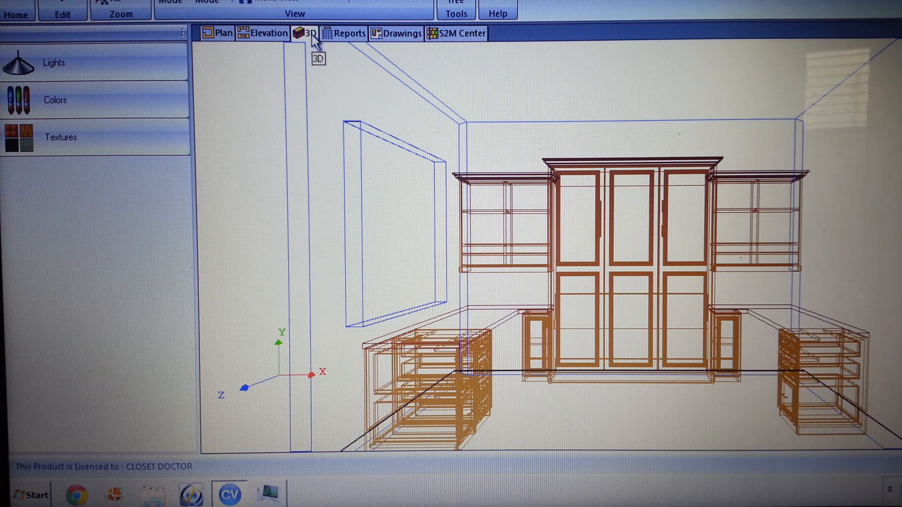
pyautogui.moveTo(499, 192)
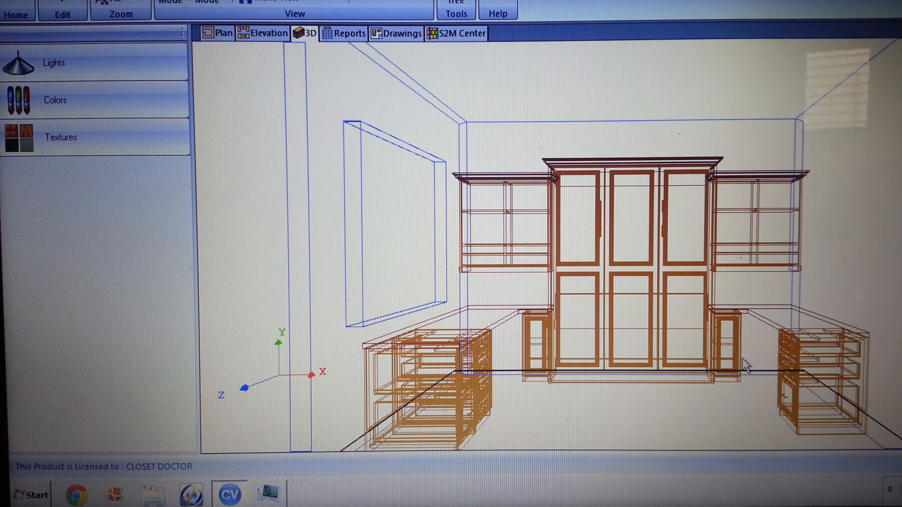
pyautogui.moveTo(484, 106)
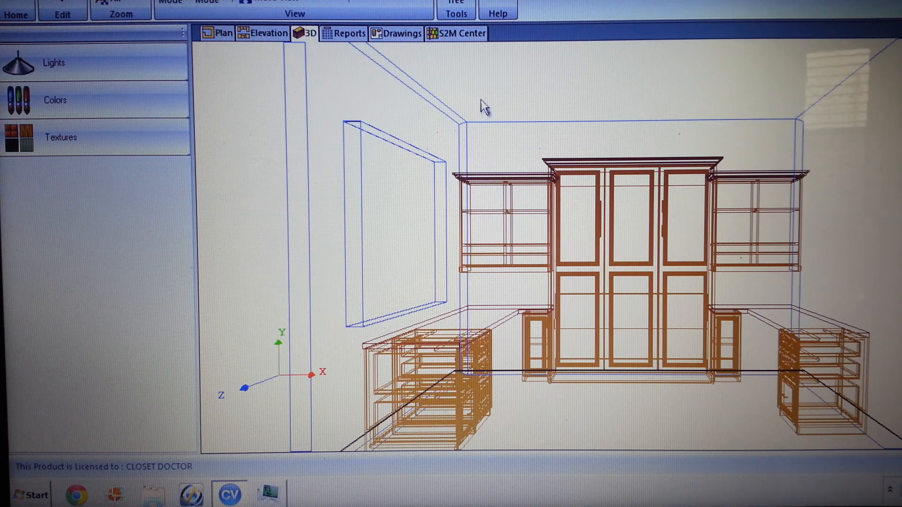
pyautogui.moveTo(465, 58)
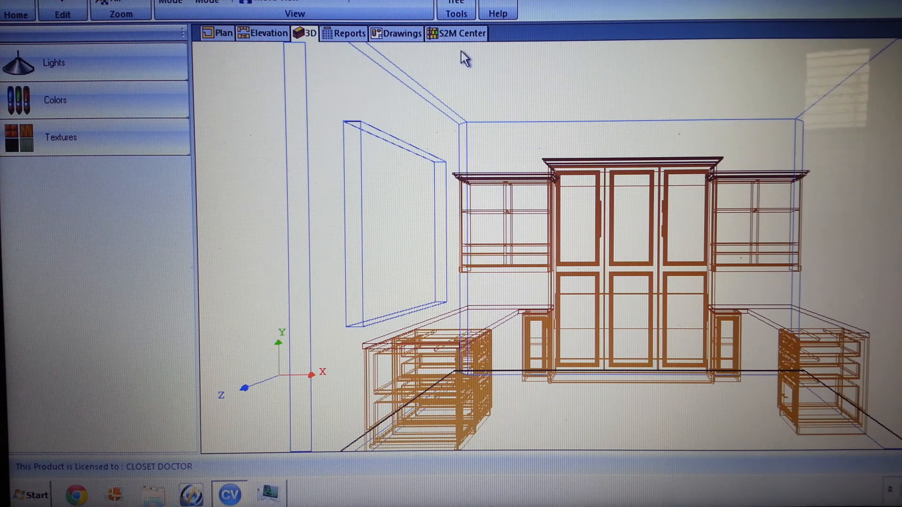
# - Switch to S2M Center and let the job's part list finish generating
pyautogui.click(460, 33)
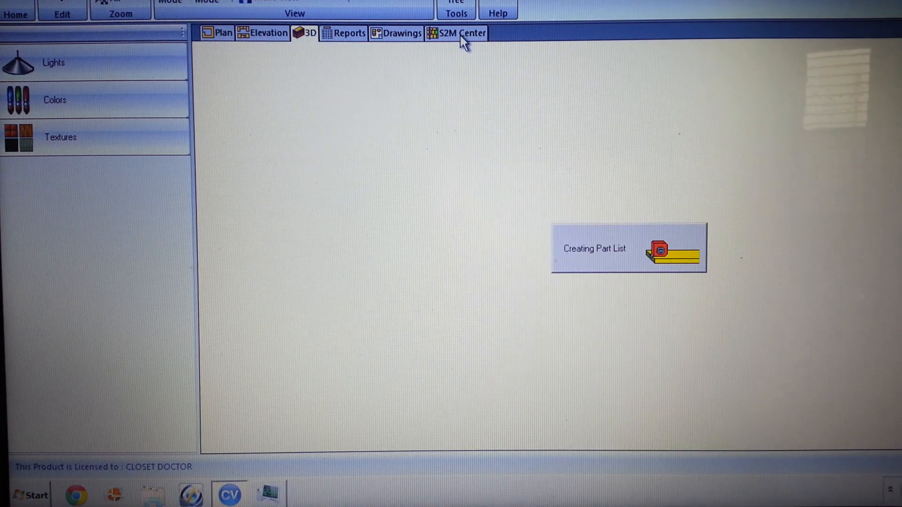
pyautogui.click(458, 33)
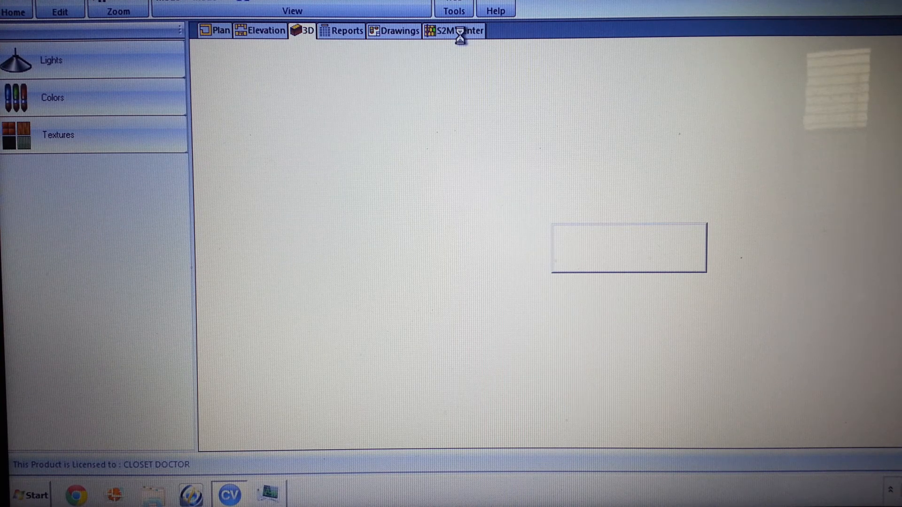
pyautogui.click(455, 30)
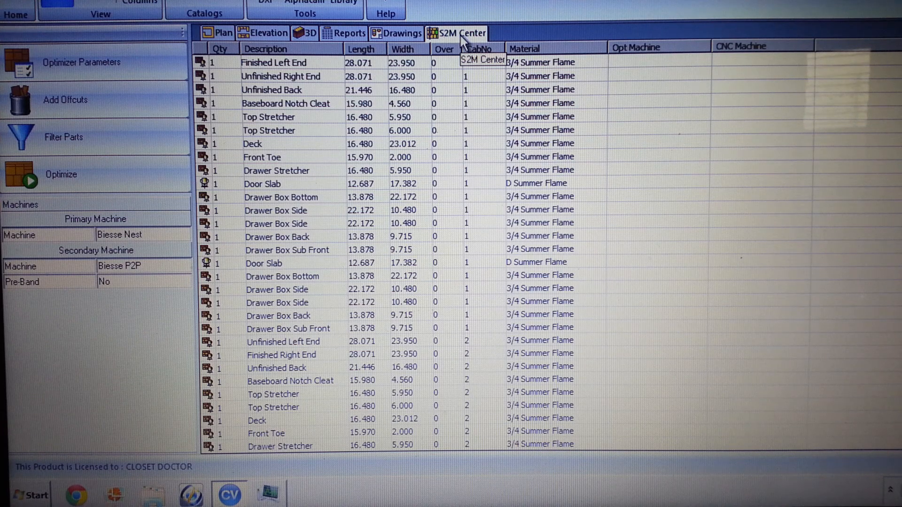
pyautogui.moveTo(545, 206)
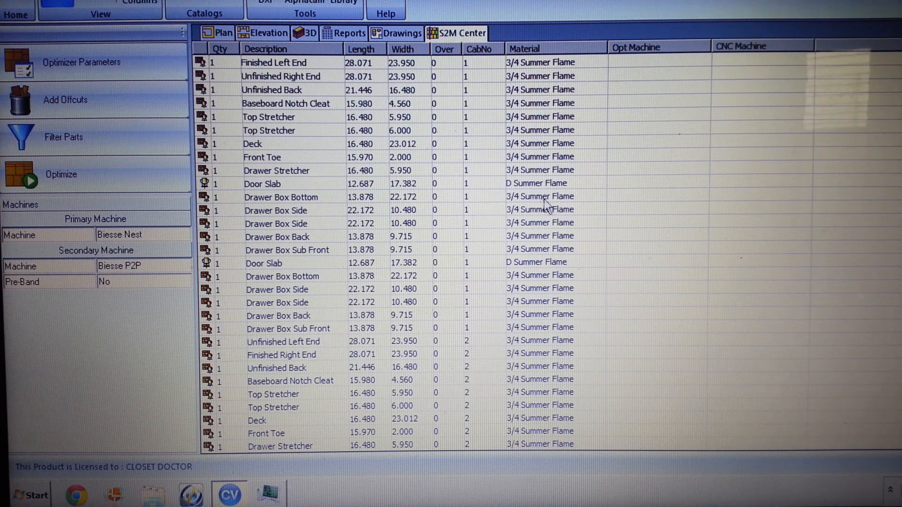
# - Scroll through the parts grid to the end, reaching cabinet 8's drawer box and door parts
pyautogui.scroll(-3)
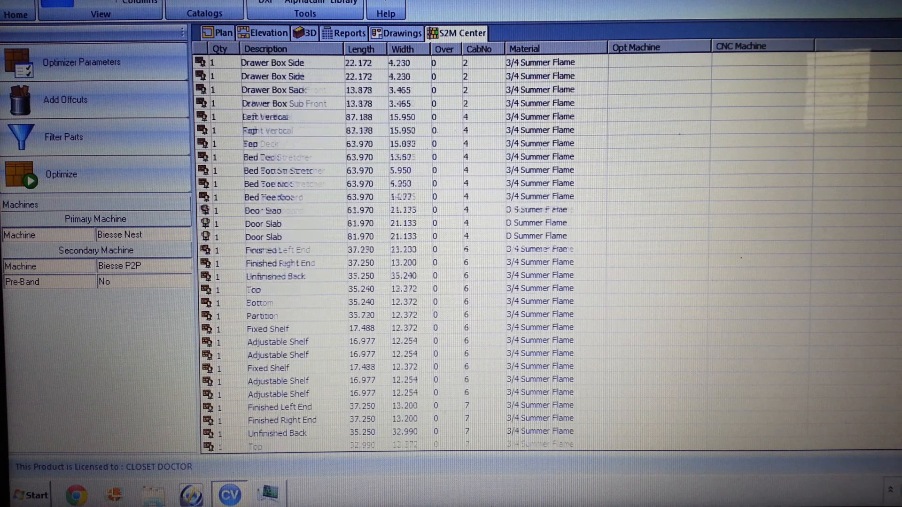
pyautogui.scroll(-3)
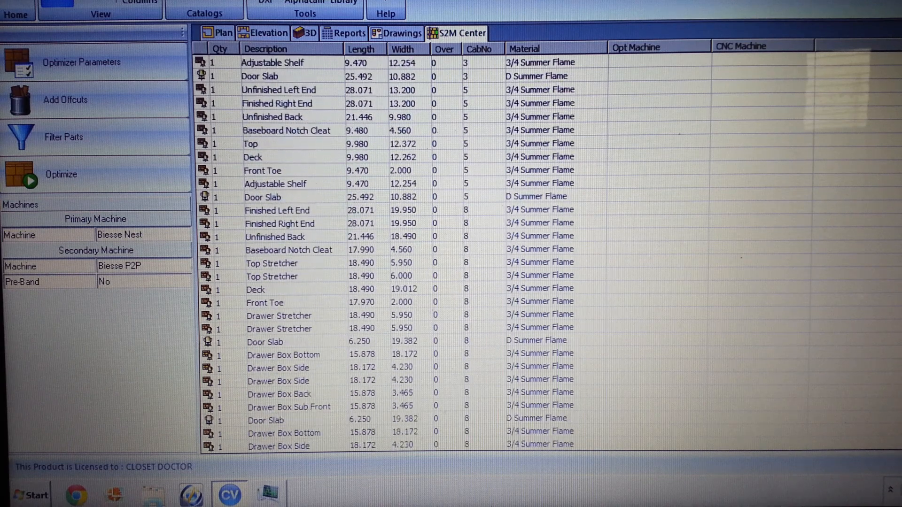
pyautogui.scroll(-3)
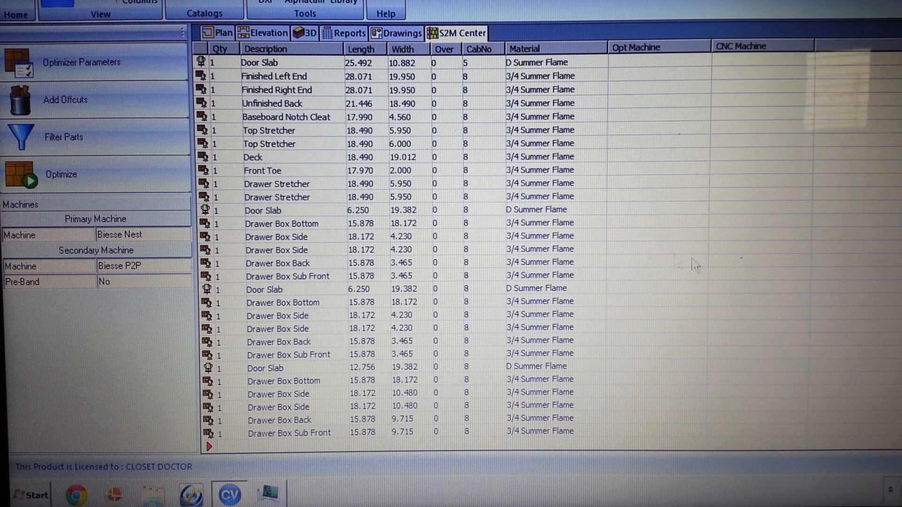
pyautogui.moveTo(556, 233)
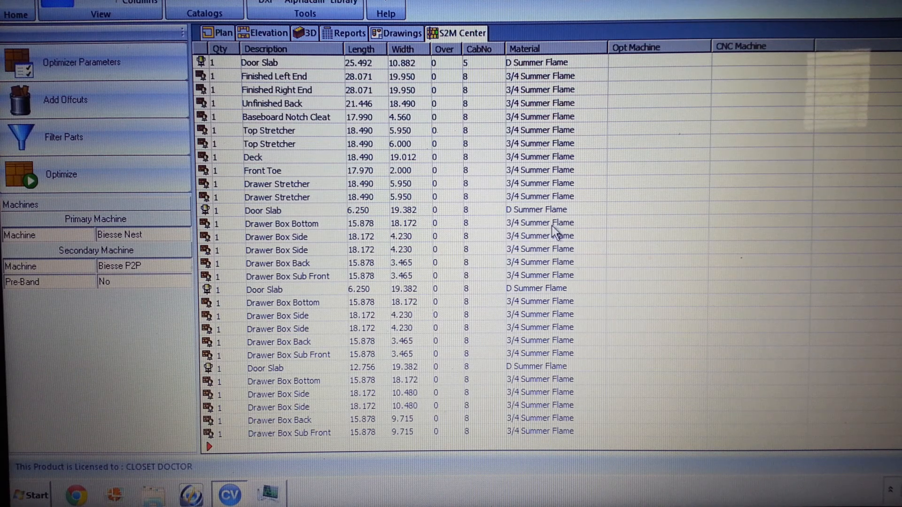
pyautogui.moveTo(544, 226)
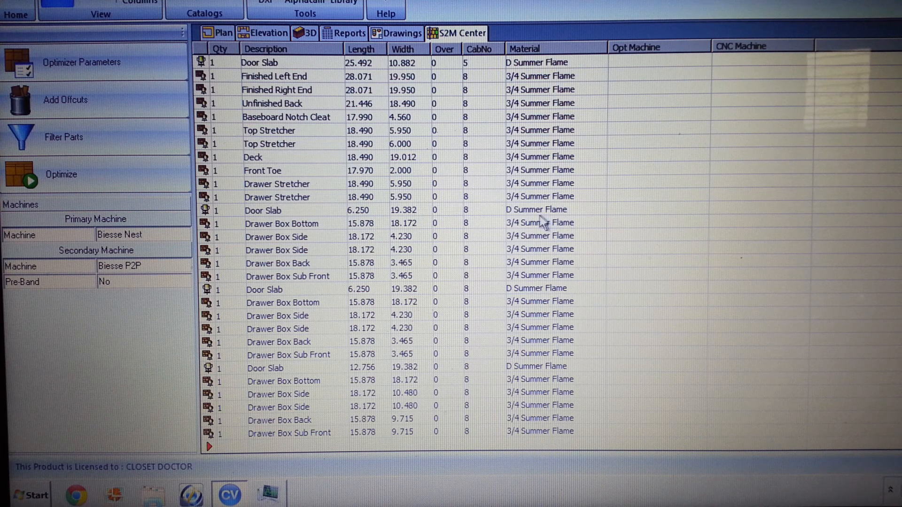
pyautogui.moveTo(258, 223)
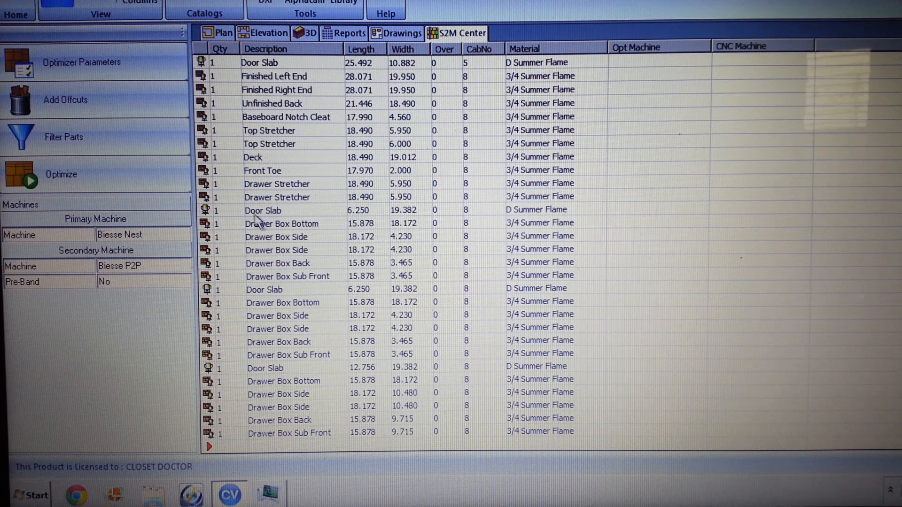
pyautogui.moveTo(258, 219)
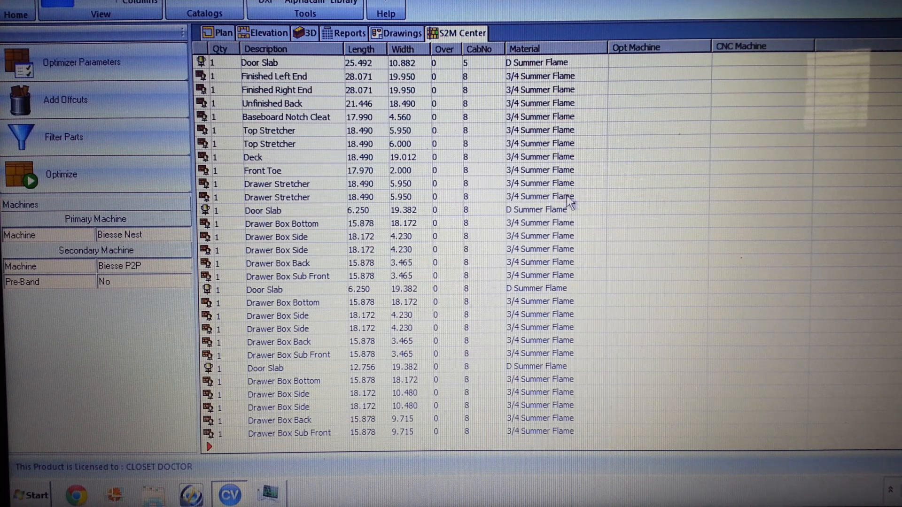
pyautogui.moveTo(549, 287)
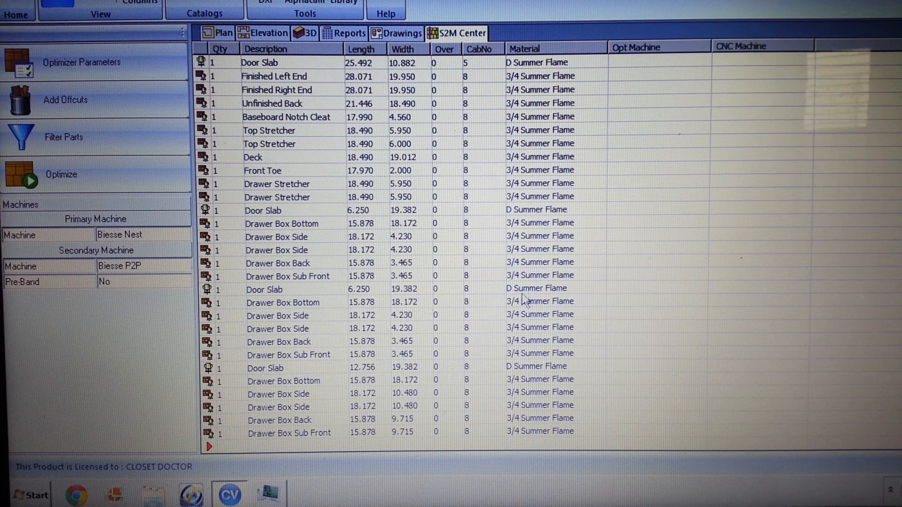
pyautogui.moveTo(742, 338)
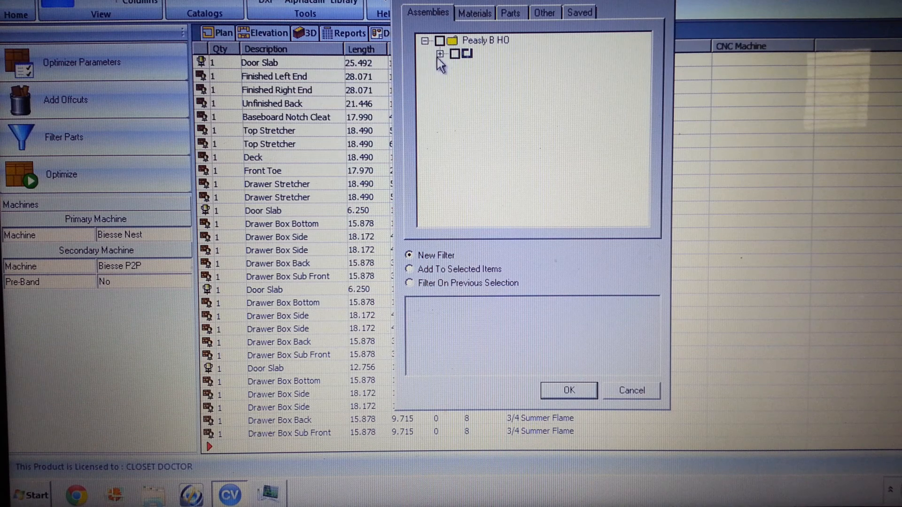
# - Review the Assemblies tree and other filter categories, then cancel the part filter unapplied
pyautogui.click(441, 54)
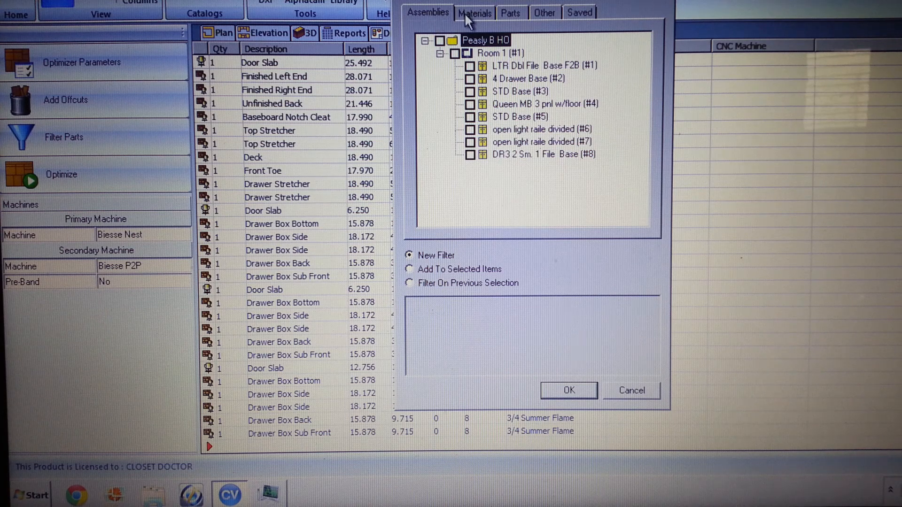
pyautogui.click(509, 12)
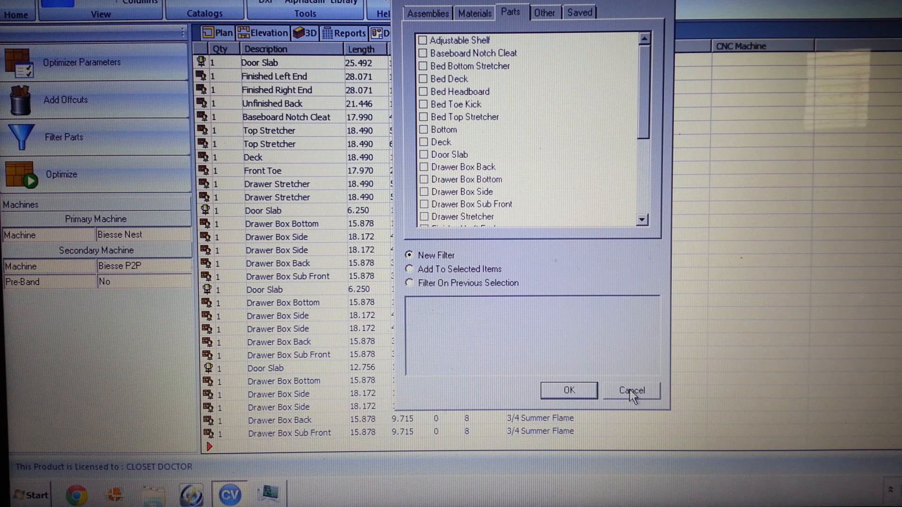
pyautogui.click(632, 390)
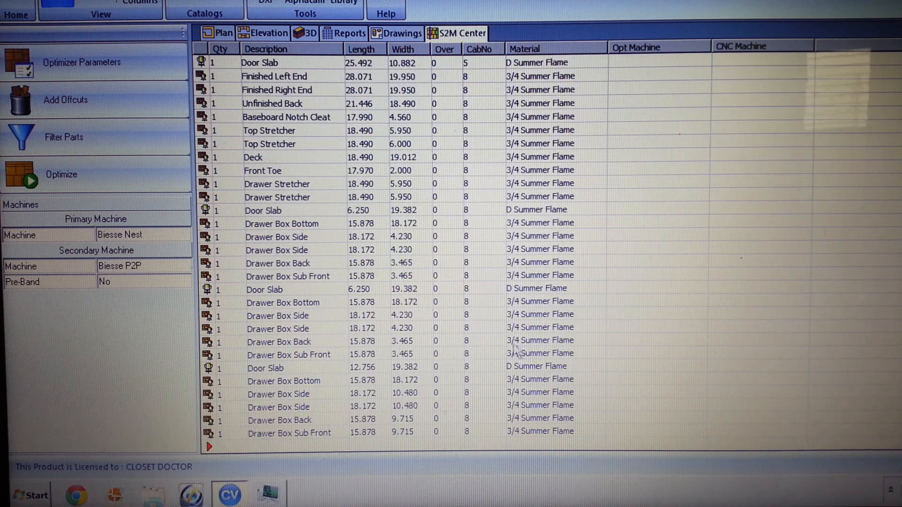
pyautogui.moveTo(146, 176)
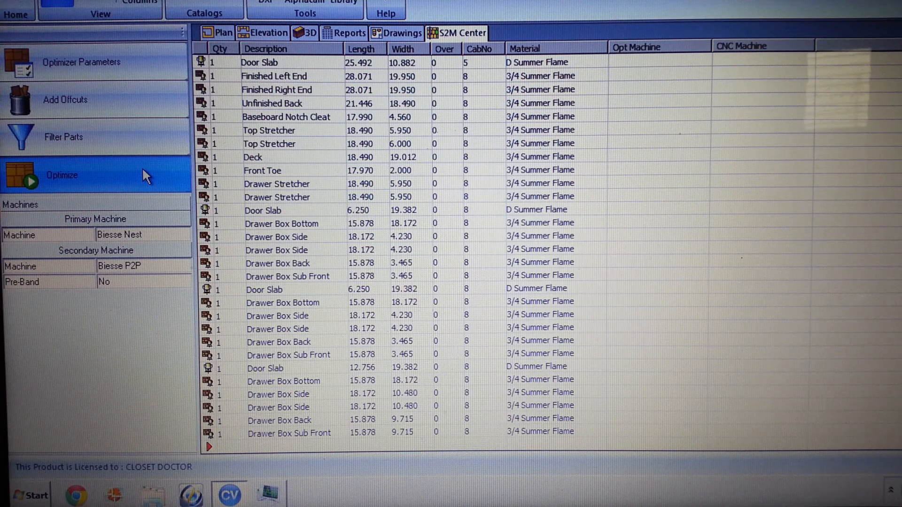
# - Start an optimization run, numbered R35, for the unfiltered part list
pyautogui.click(61, 174)
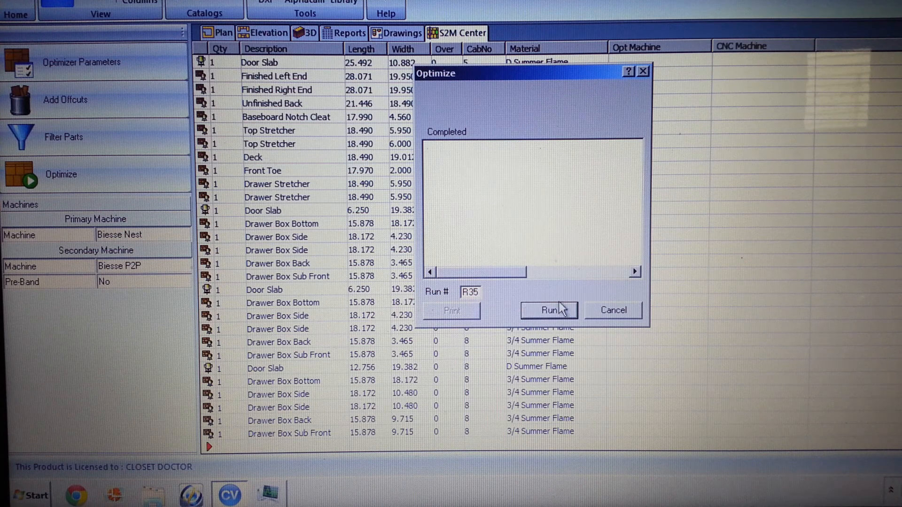
# - Run optimization R35 onto eight 3/4 Summer Flame sheets with no errors and accept the result
pyautogui.click(549, 310)
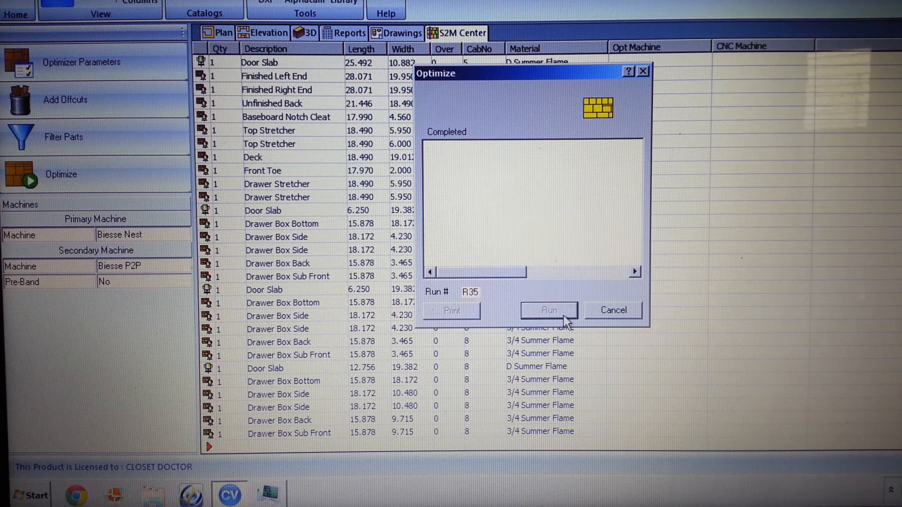
pyautogui.click(548, 310)
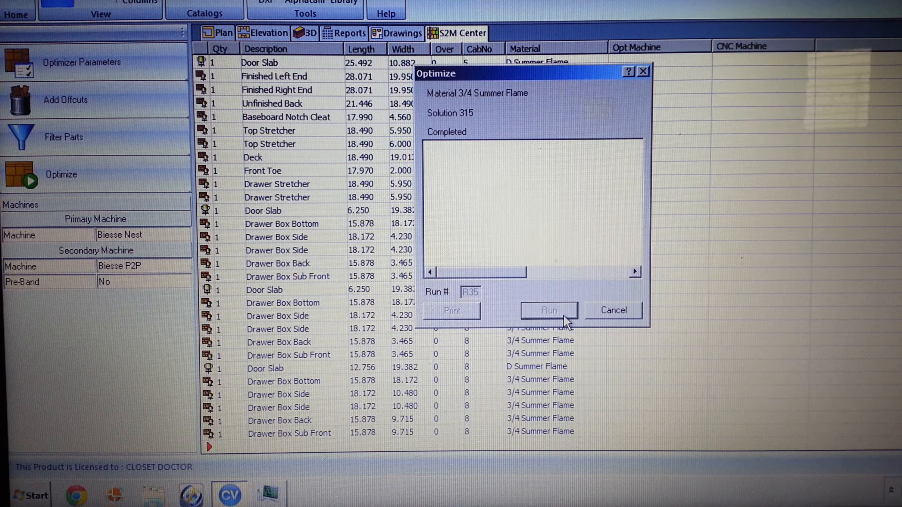
pyautogui.click(548, 310)
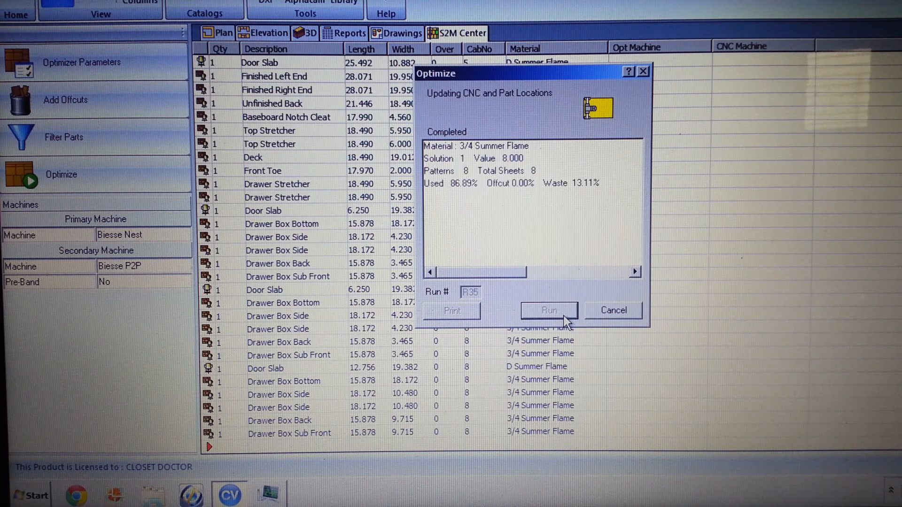
pyautogui.click(548, 310)
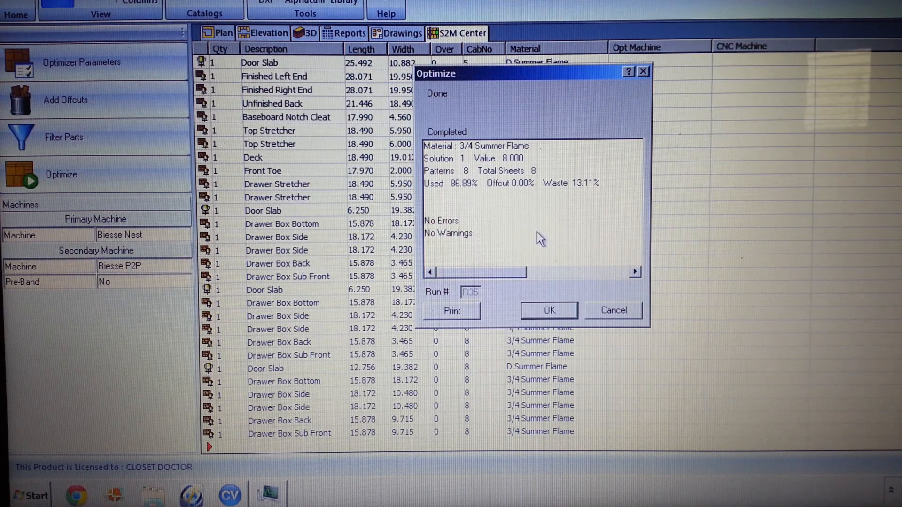
pyautogui.click(548, 310)
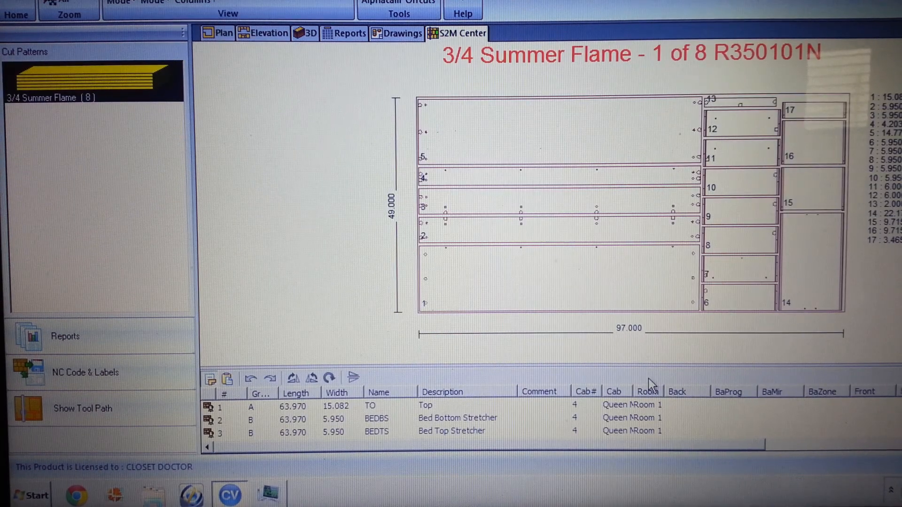
pyautogui.moveTo(582, 111)
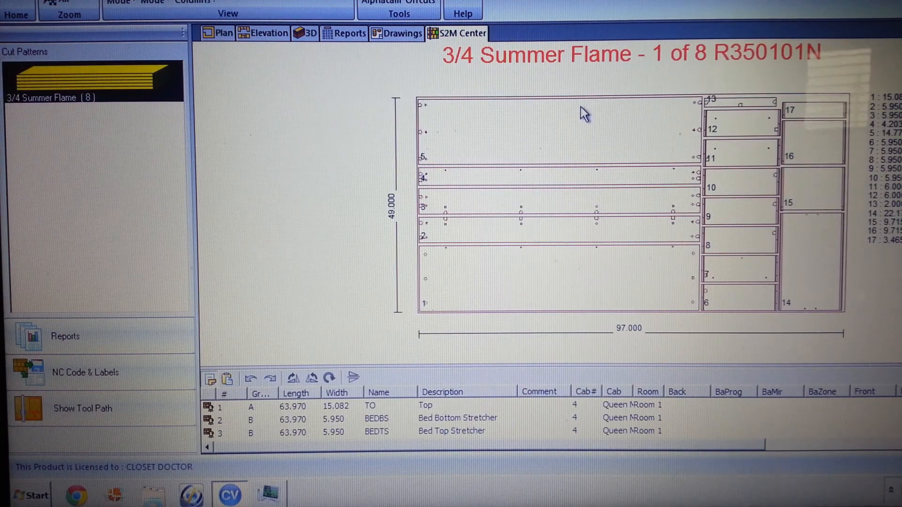
pyautogui.moveTo(846, 230)
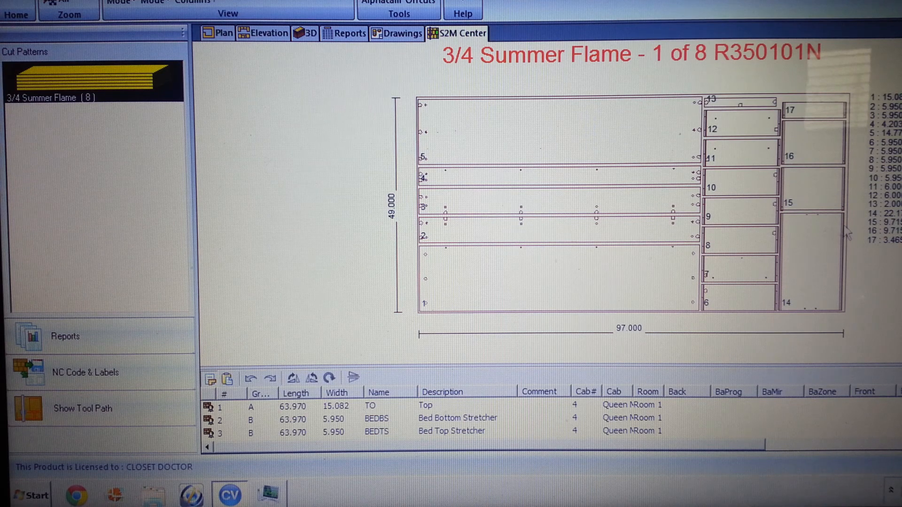
pyautogui.moveTo(732, 146)
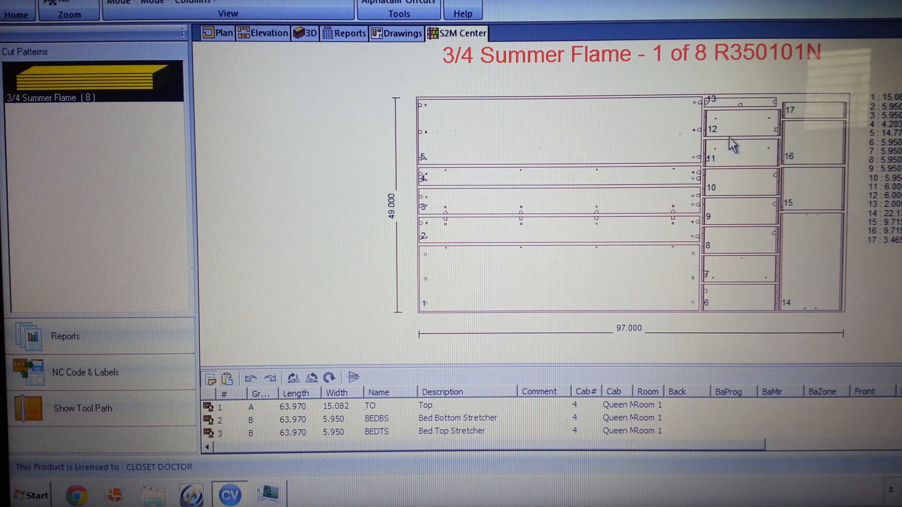
pyautogui.moveTo(742, 299)
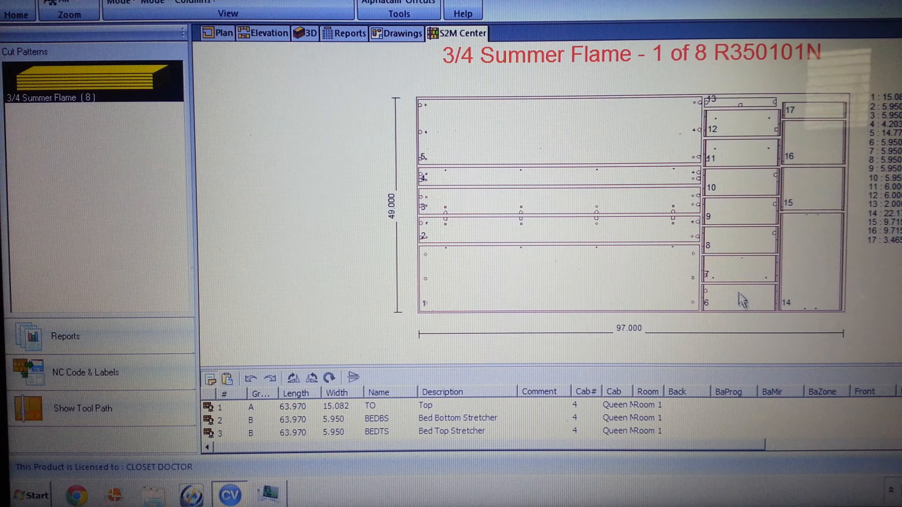
pyautogui.moveTo(777, 130)
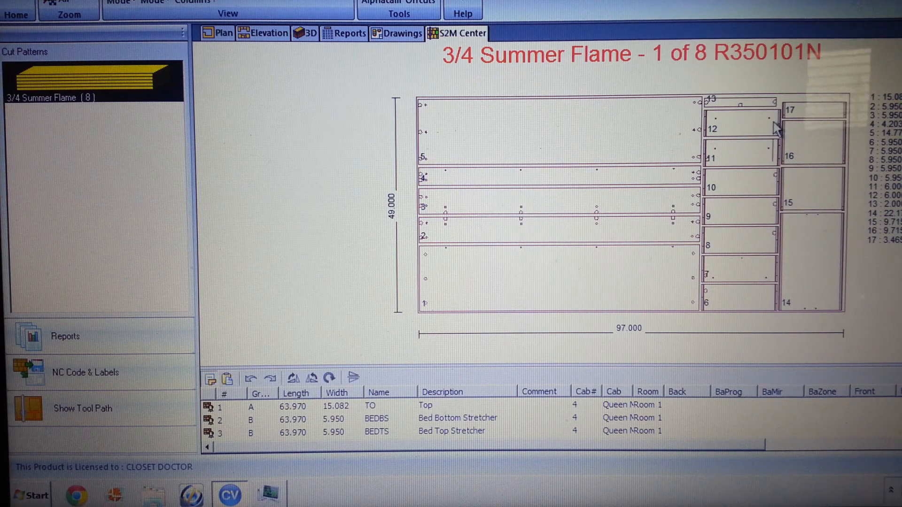
pyautogui.moveTo(789, 293)
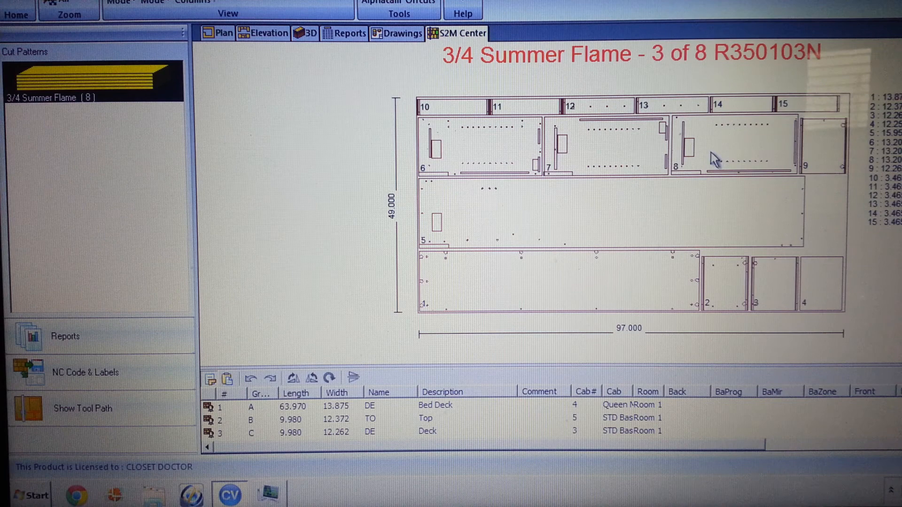
pyautogui.moveTo(691, 155)
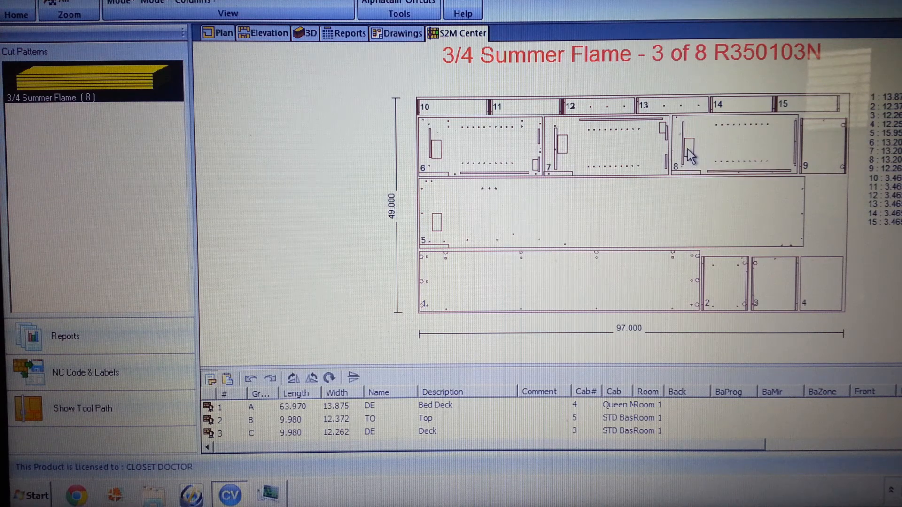
pyautogui.moveTo(450, 227)
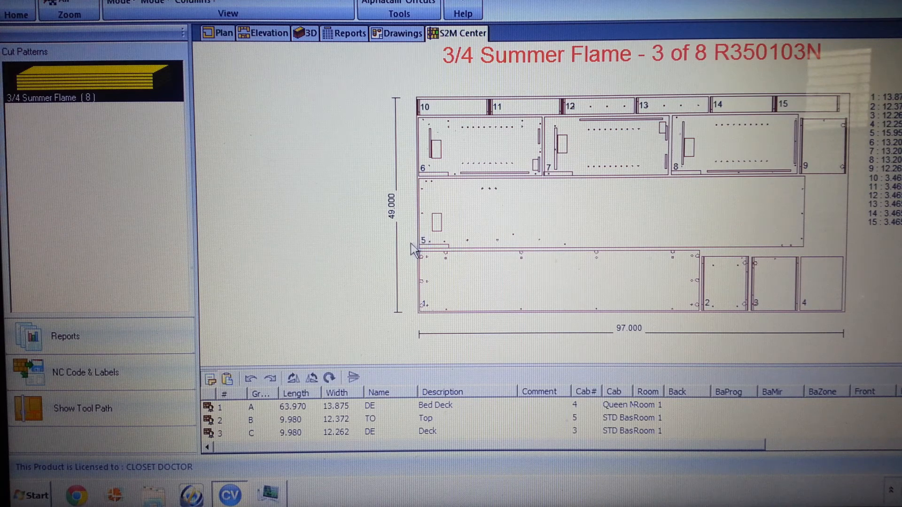
pyautogui.moveTo(456, 257)
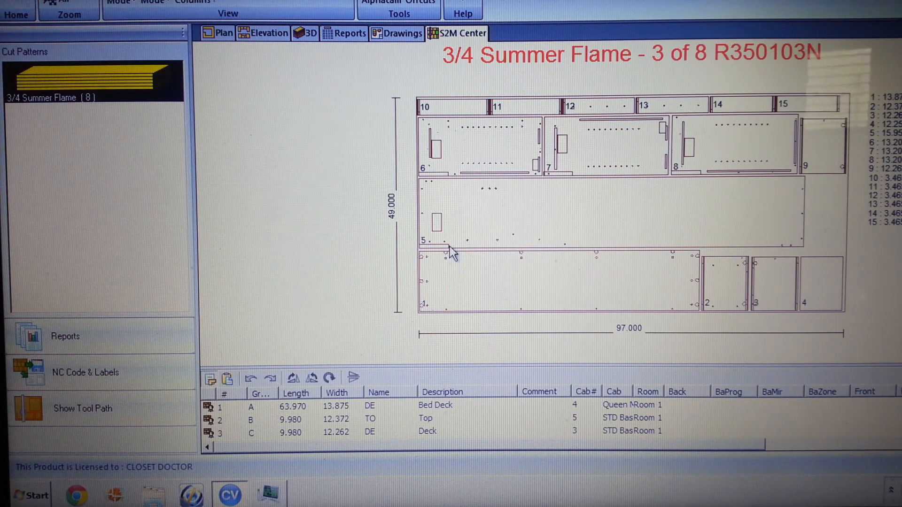
pyautogui.moveTo(618, 241)
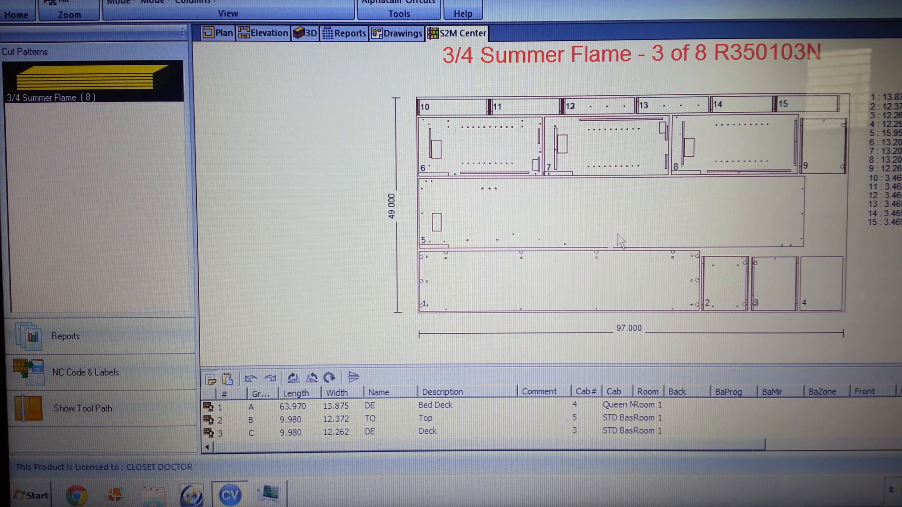
pyautogui.moveTo(662, 155)
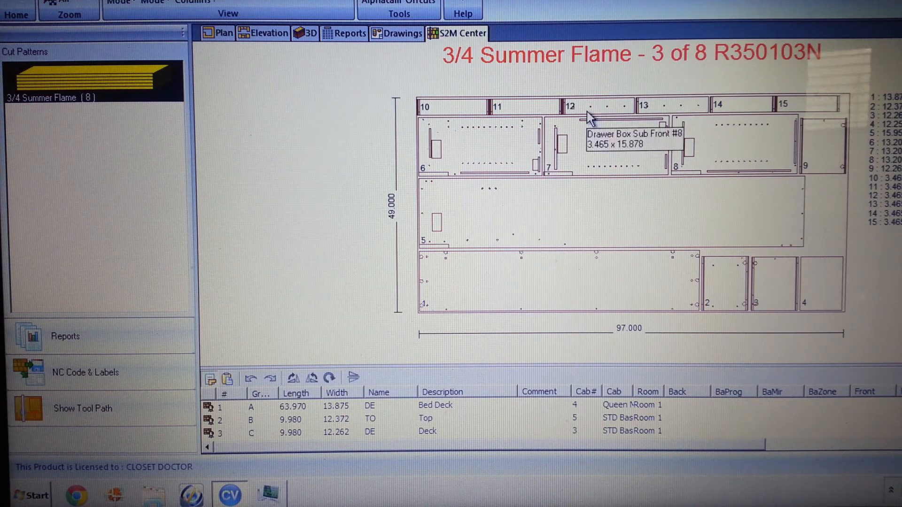
pyautogui.moveTo(672, 114)
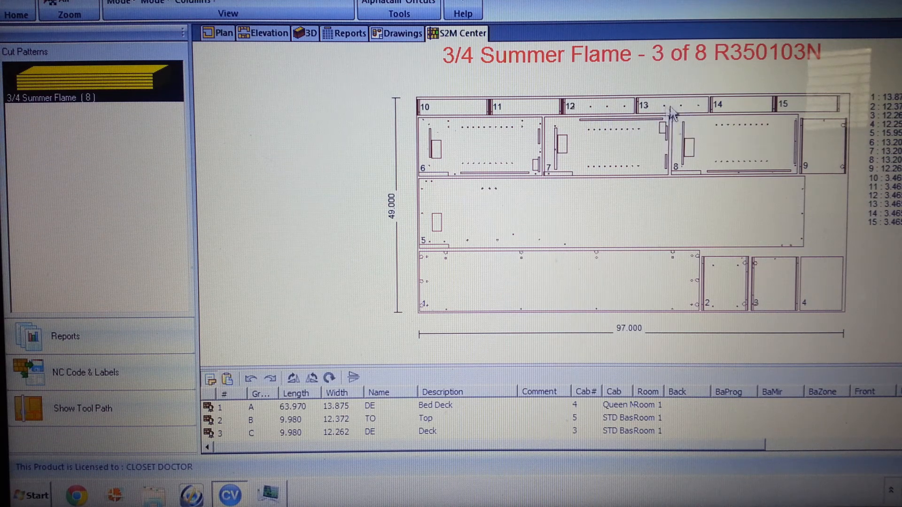
pyautogui.moveTo(679, 109)
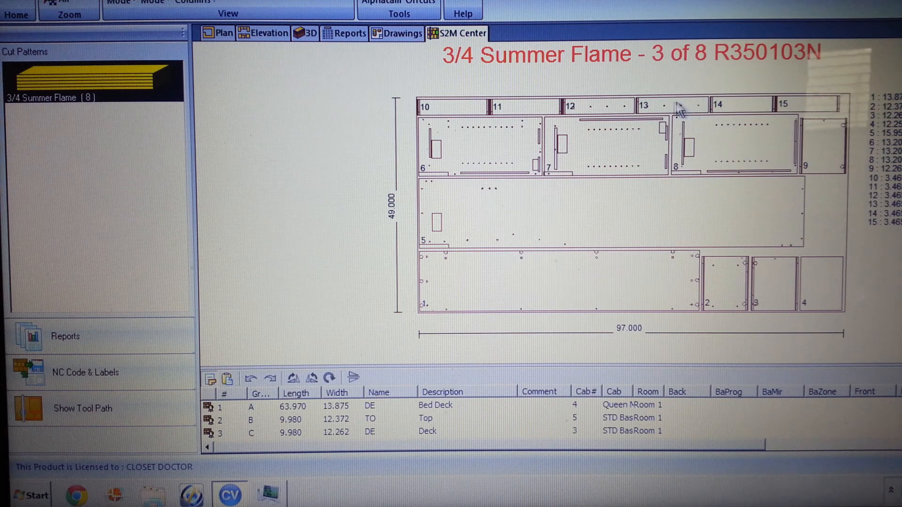
pyautogui.moveTo(603, 358)
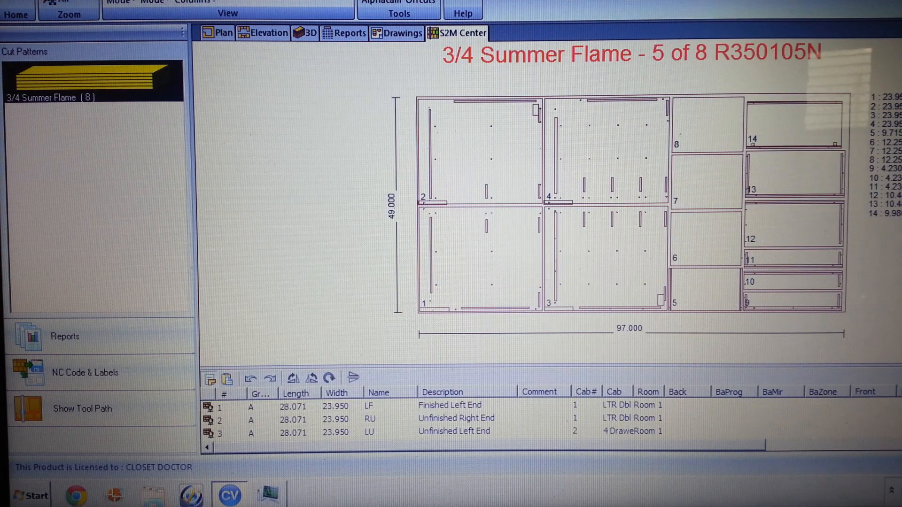
pyautogui.moveTo(496, 200)
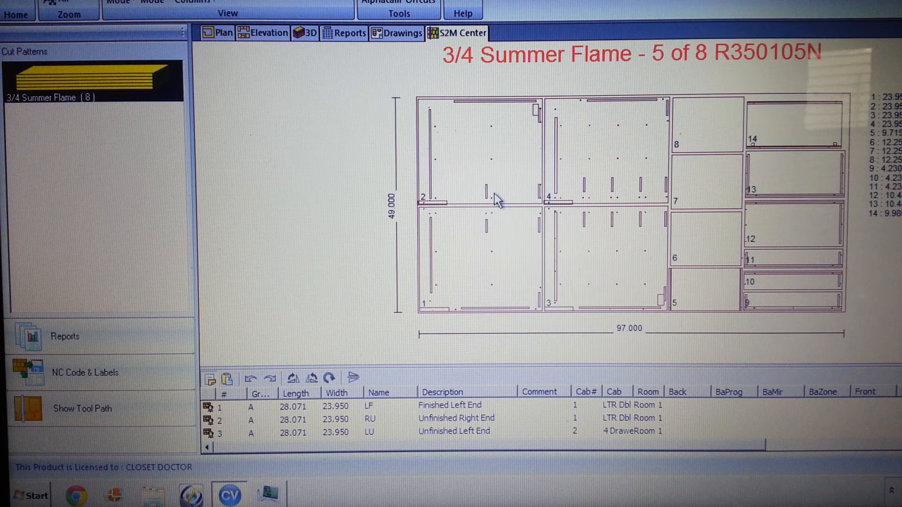
pyautogui.moveTo(536, 197)
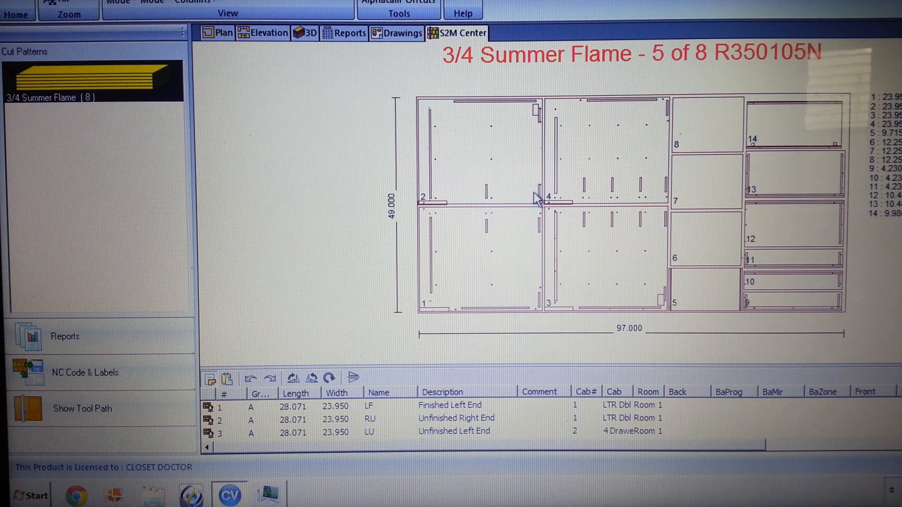
pyautogui.moveTo(698, 288)
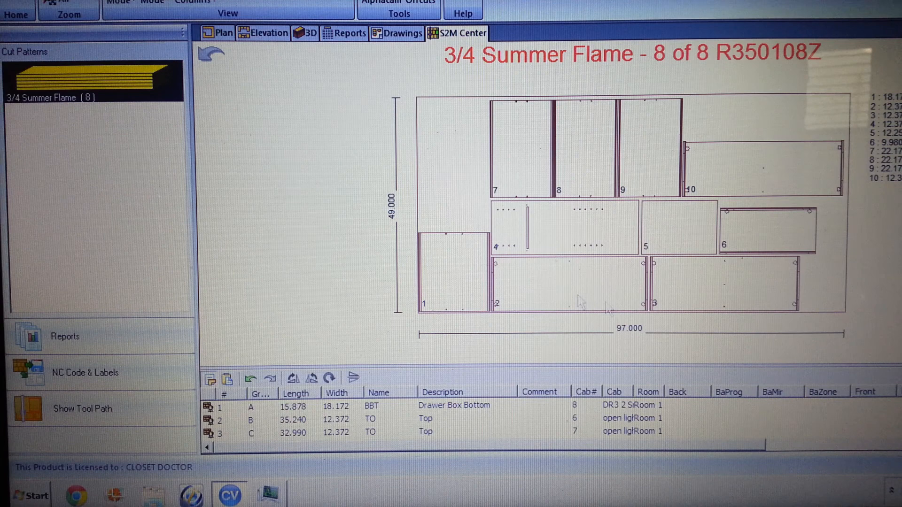
pyautogui.moveTo(527, 164)
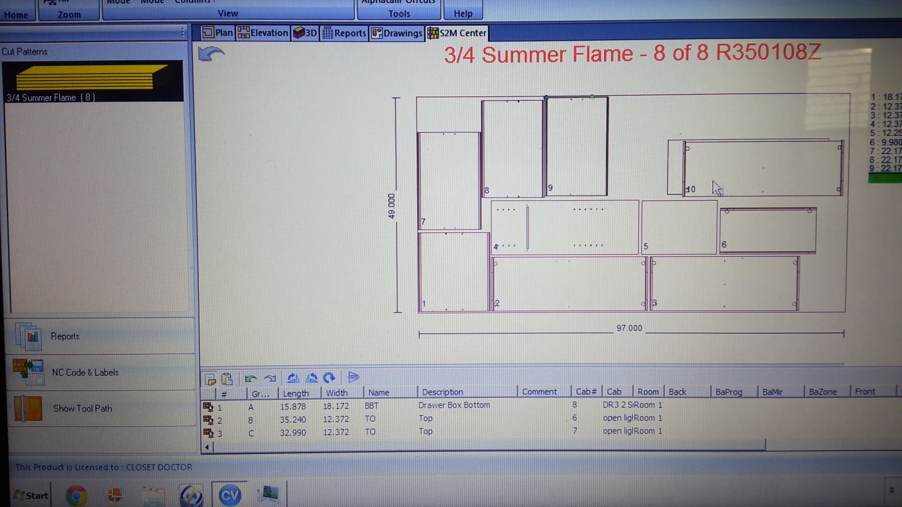
# - Place part 10 beside part 9 on sheet 8 of 8 for a tighter layout
pyautogui.click(718, 168)
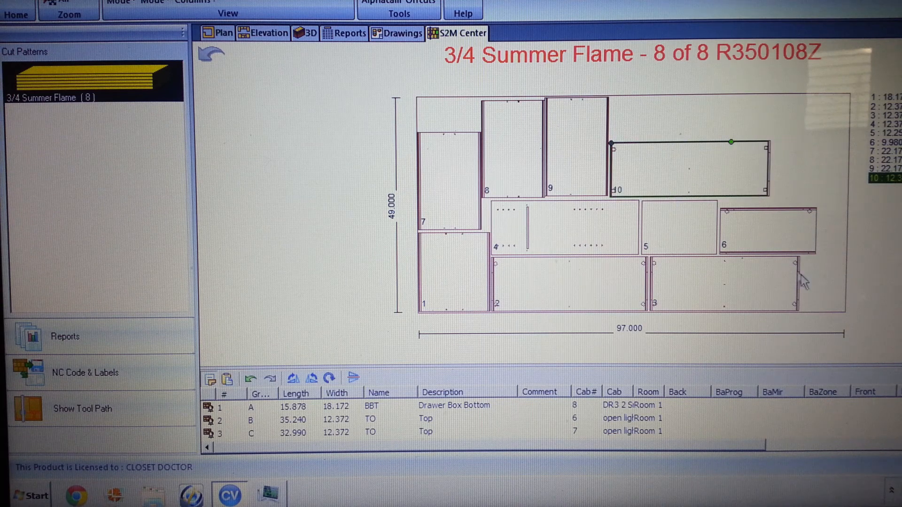
pyautogui.moveTo(693, 168)
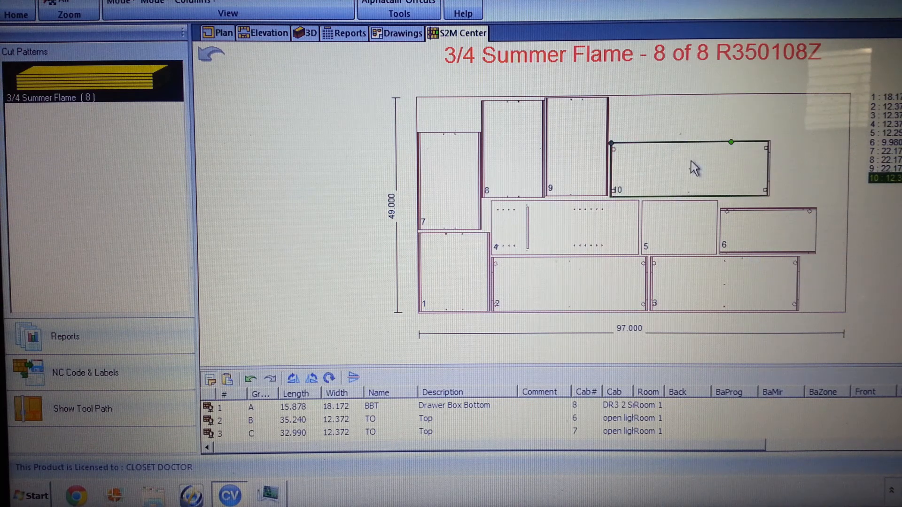
pyautogui.moveTo(696, 167)
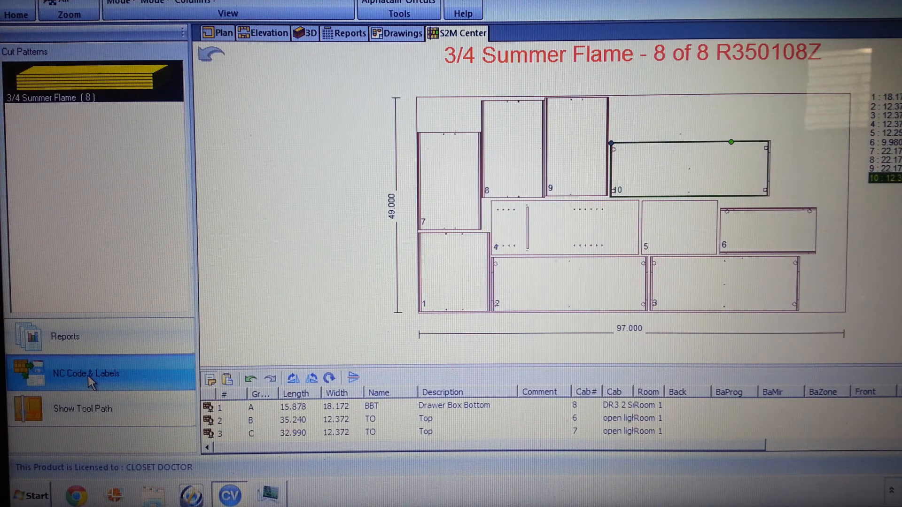
# - Turn off LabelHT in Output Data and start the NC machine data output for R35
pyautogui.click(86, 373)
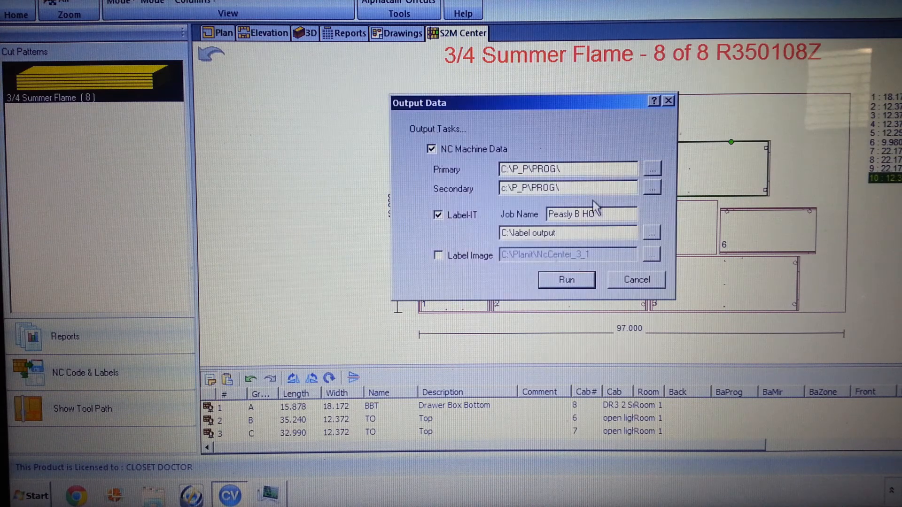
pyautogui.click(438, 215)
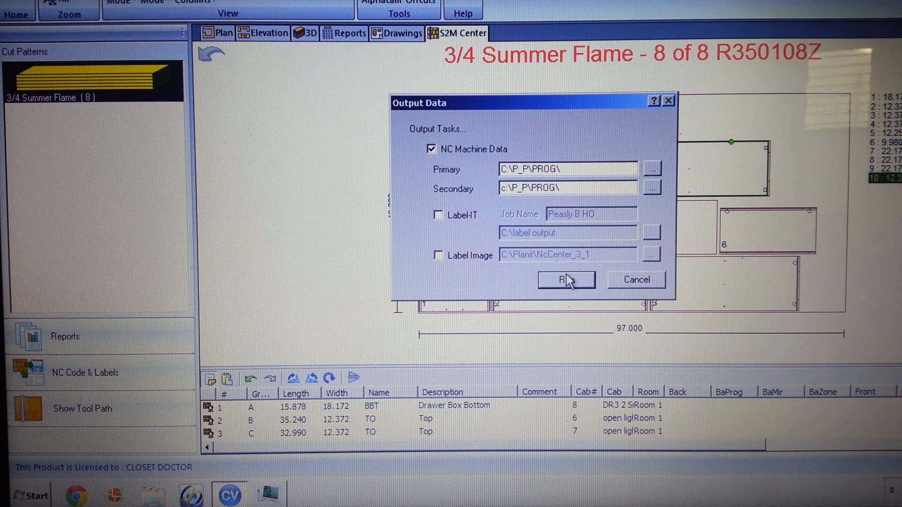
pyautogui.click(566, 280)
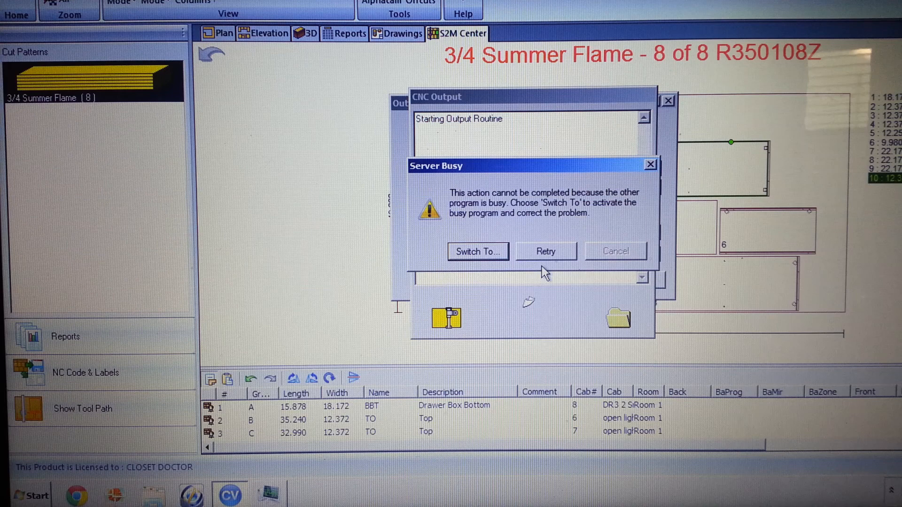
# - Retry the stalled output and name the worklist 'youtube test' so CNC Output completes
pyautogui.click(545, 252)
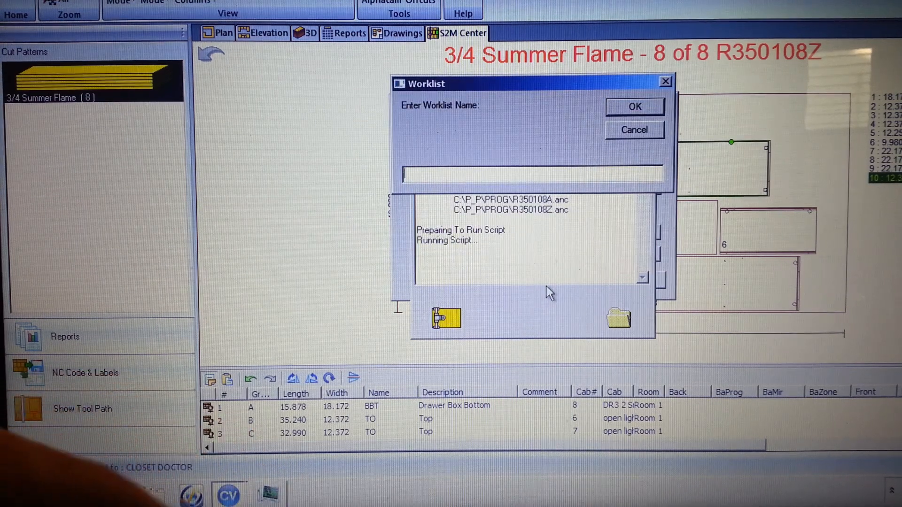
pyautogui.write('youtubr')
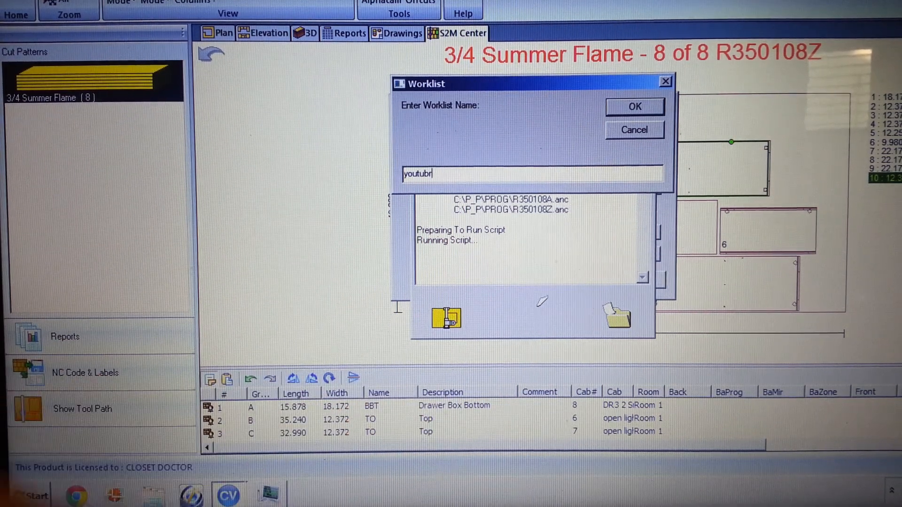
pyautogui.press('Backspace')
pyautogui.write('e test')
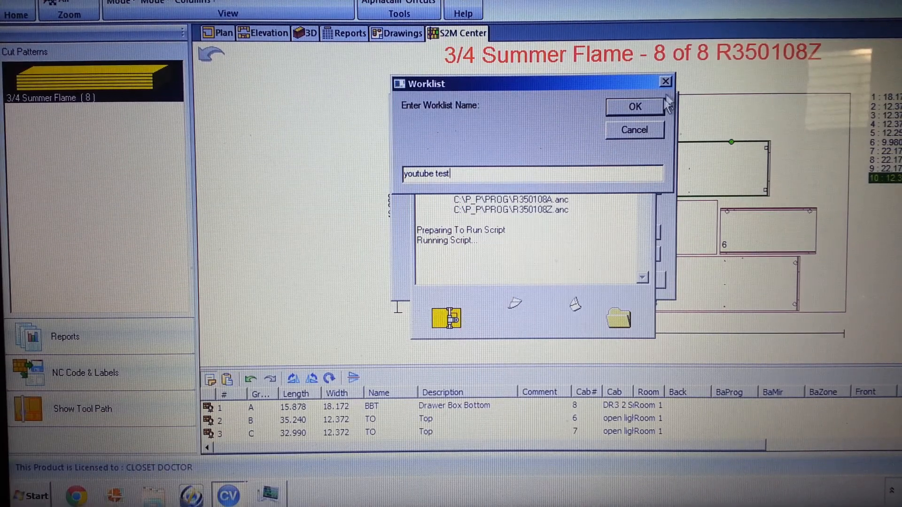
pyautogui.click(635, 107)
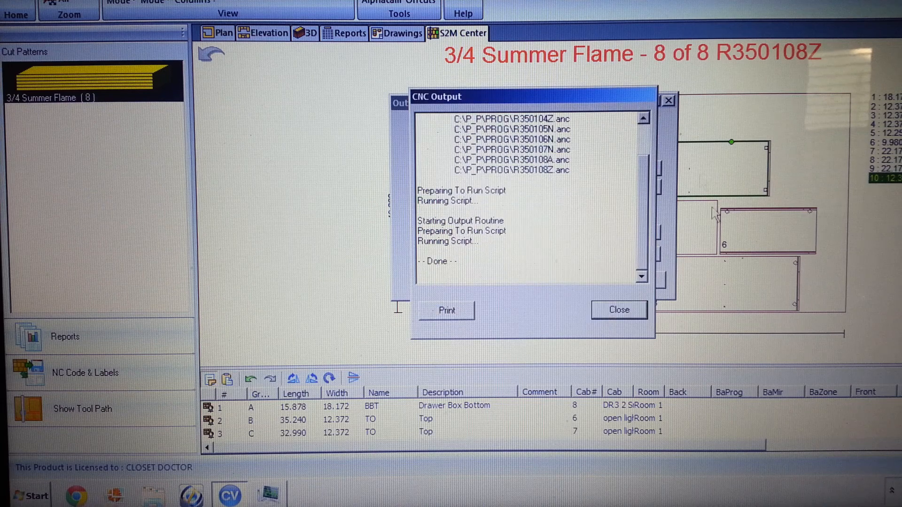
# - Close the finished CNC Output log and confirm the Output Data settings
pyautogui.click(618, 310)
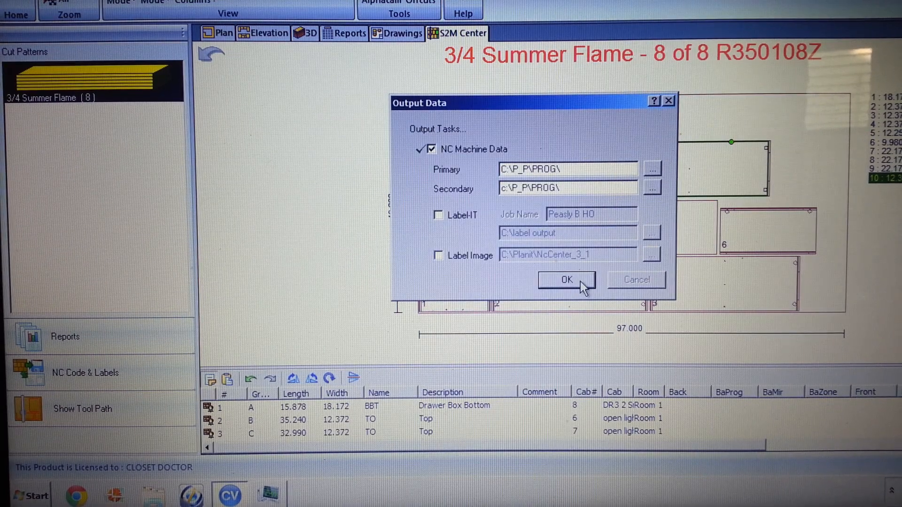
pyautogui.click(566, 280)
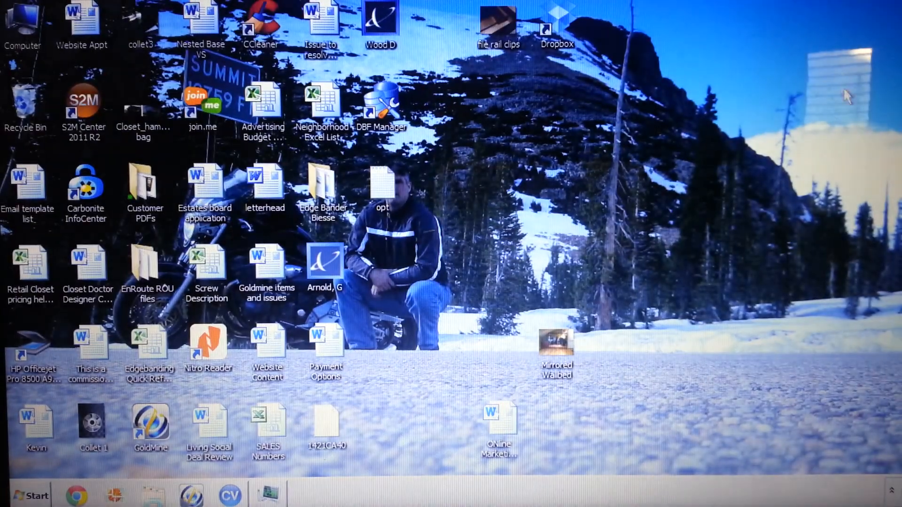
pyautogui.moveTo(881, 52)
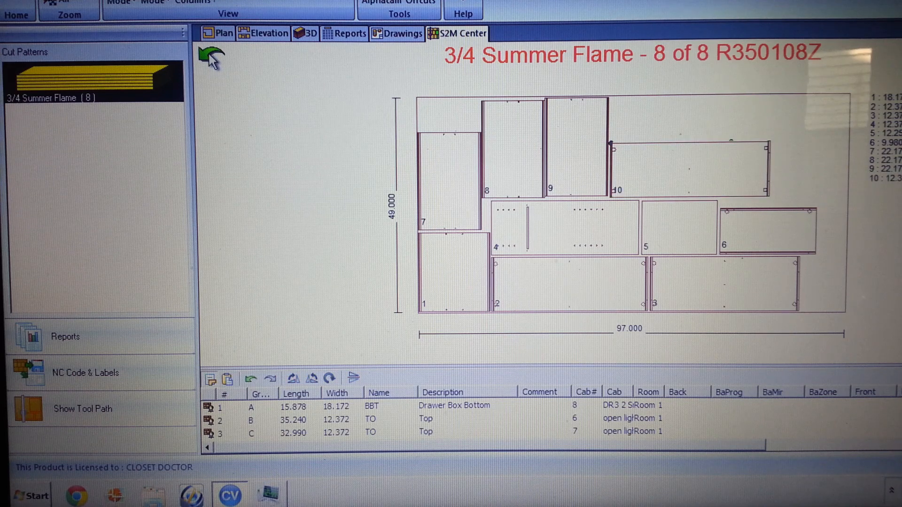
pyautogui.click(211, 56)
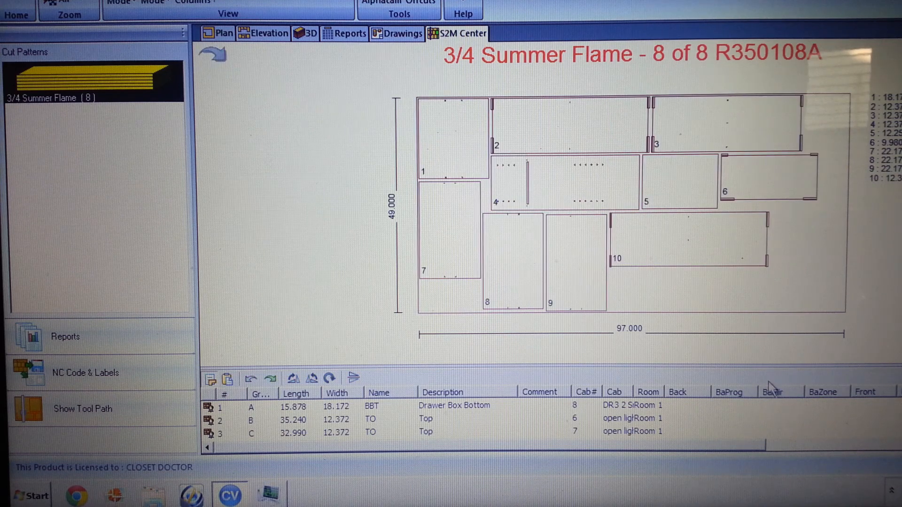
pyautogui.click(213, 54)
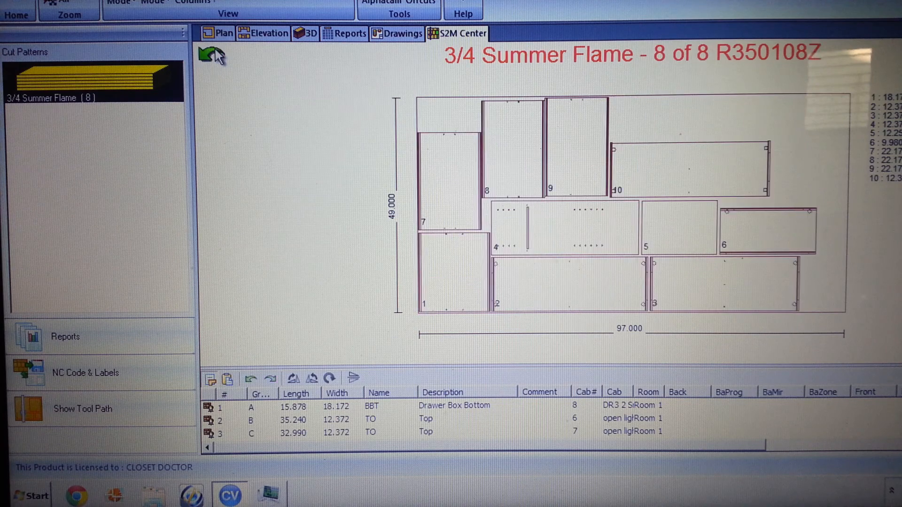